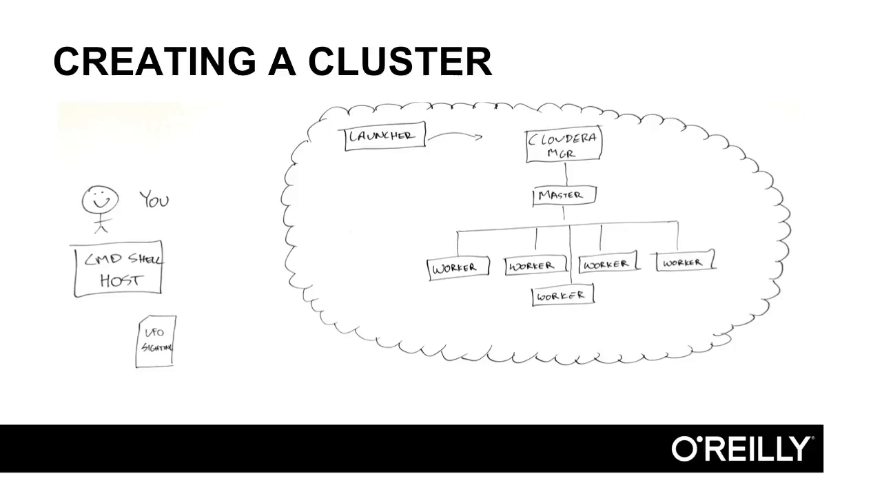
# Advance from the Creating a Cluster diagram to the Authentication with MIT KDC slide.
pyautogui.press('Right')
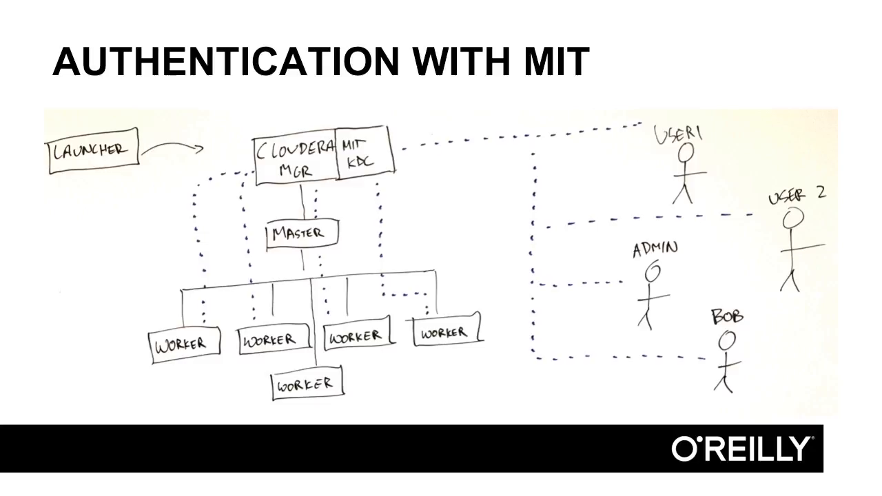
# Advance through the Apache Sentry Authorization slide to the Encryption at Rest datanode-to-disk diagram.
pyautogui.press('right')
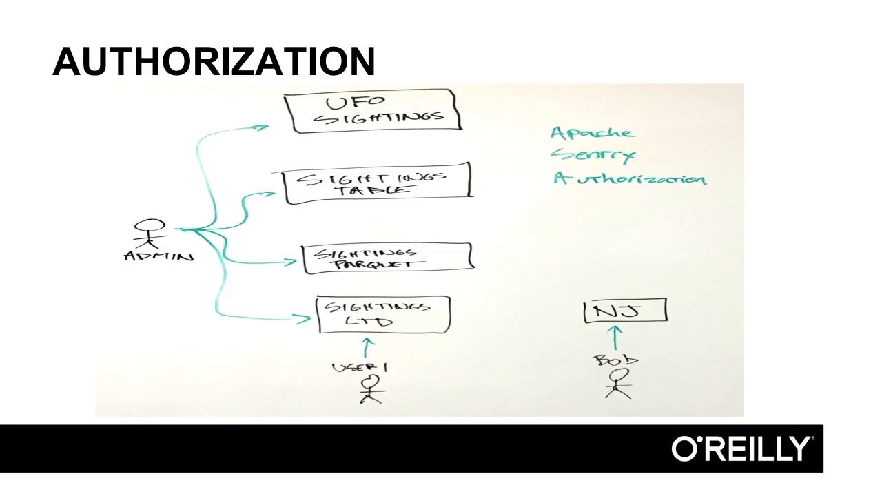
pyautogui.press('right')
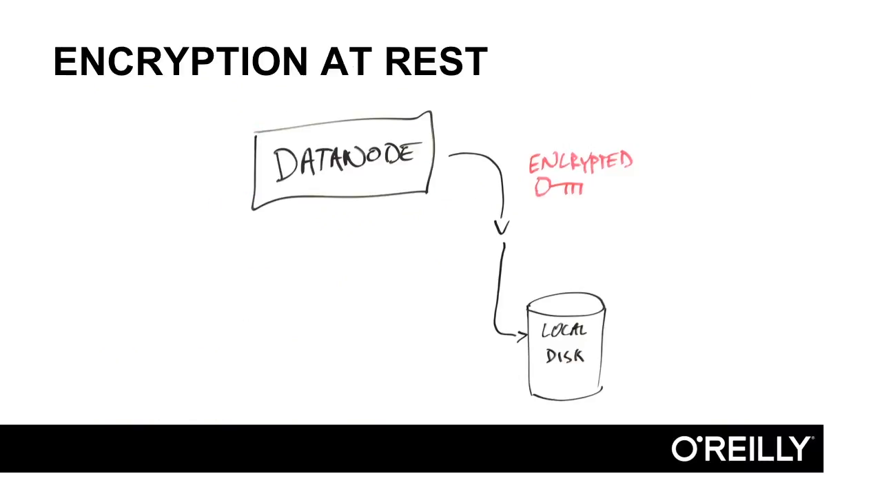